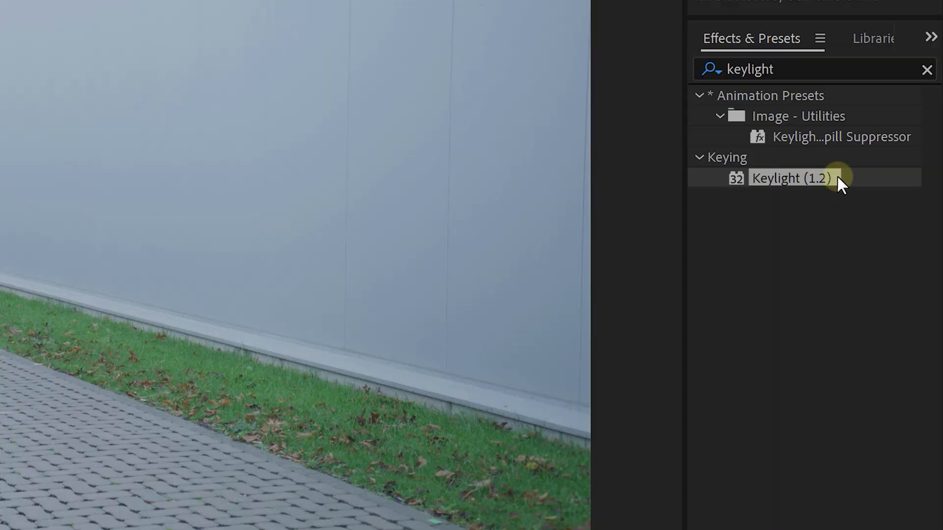
Apply Keylight (1.2) to the Rock layer and pick the Screen Colour eyedropper.
{"action": "double_click", "coordinate": [790, 178]}
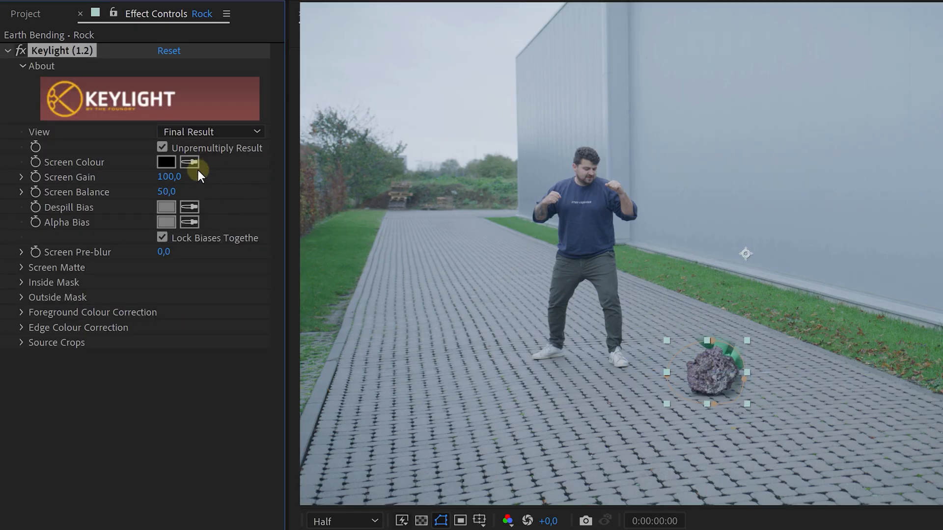
{"action": "left_click", "coordinate": [739, 351]}
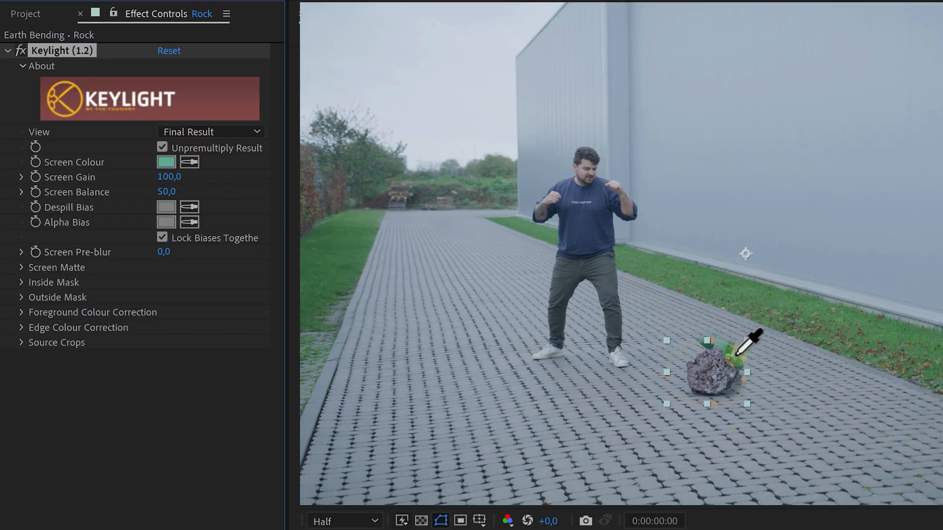